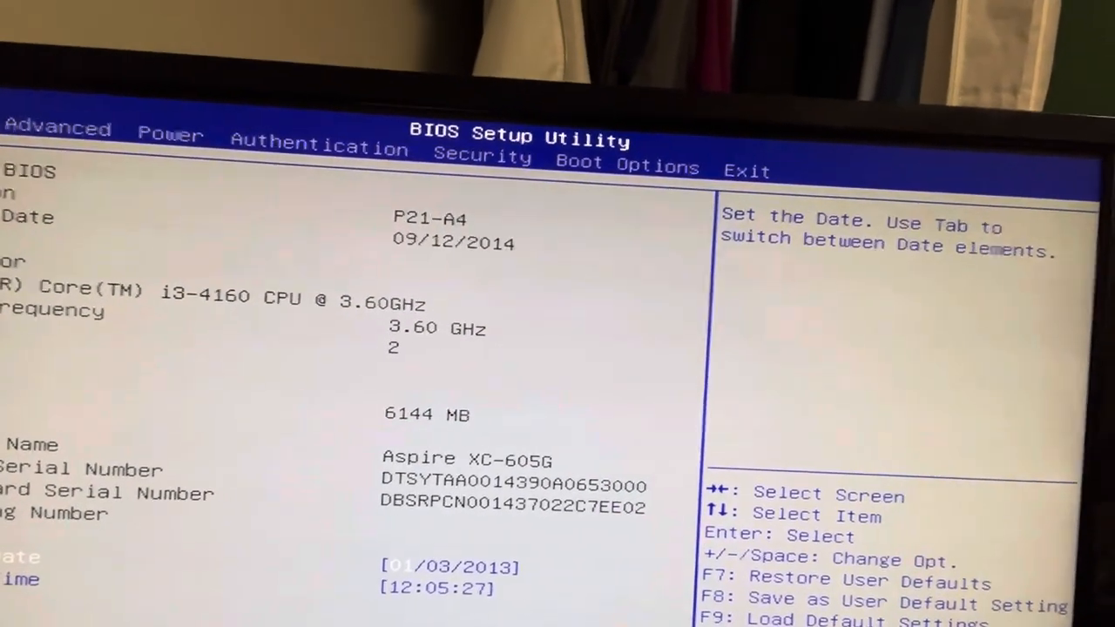
- Review the Power settings, landing on the Wake on RTC Alarm option (Disabled)
{"action": "key", "text": "down"}
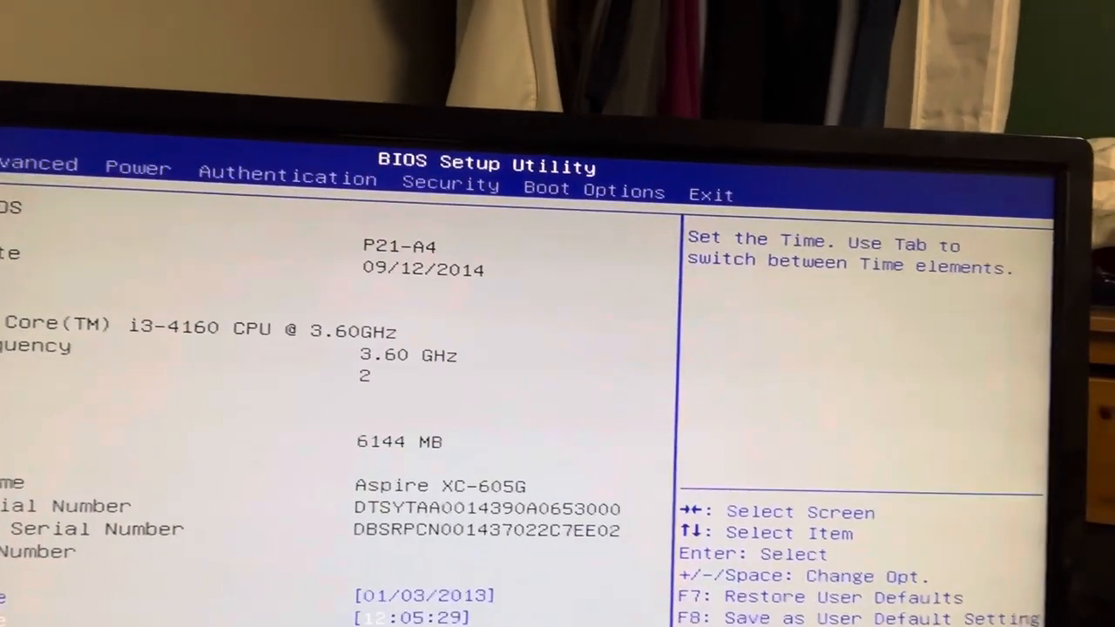
{"action": "key", "text": "Up"}
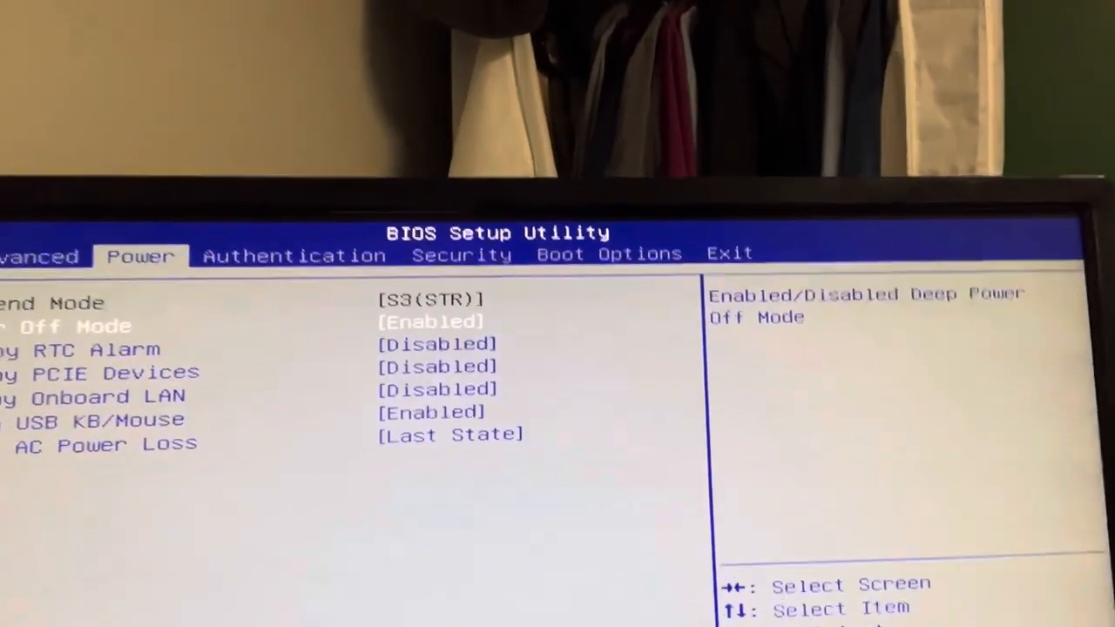
{"action": "key", "text": "Down"}
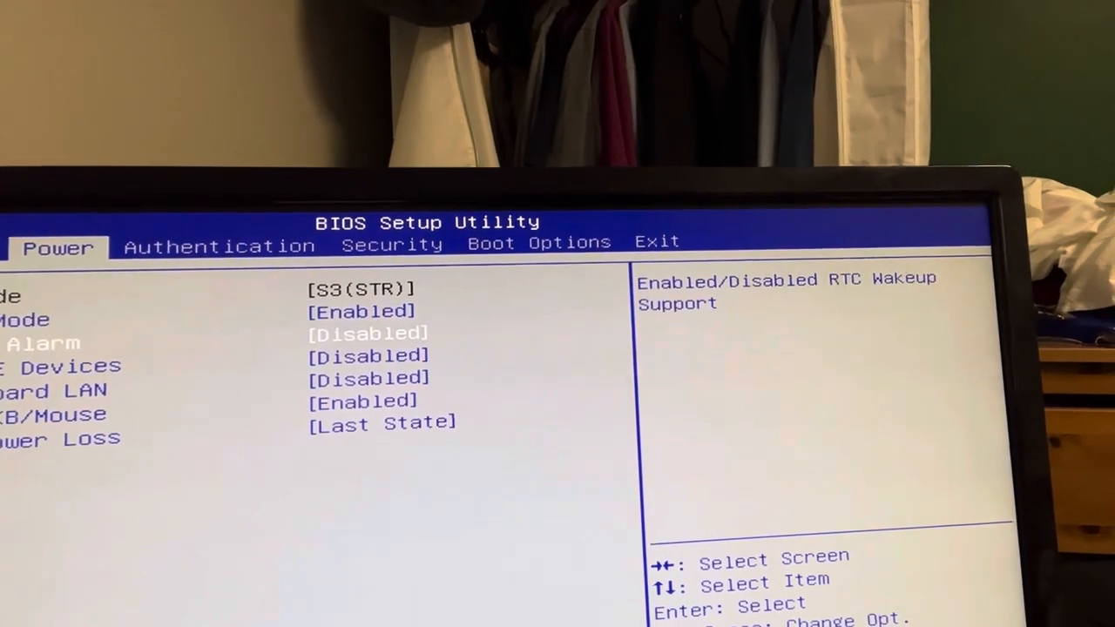
- Move through Authentication (secure boot disabled) to the Security page showing password Not Installed
{"action": "key", "text": "Down"}
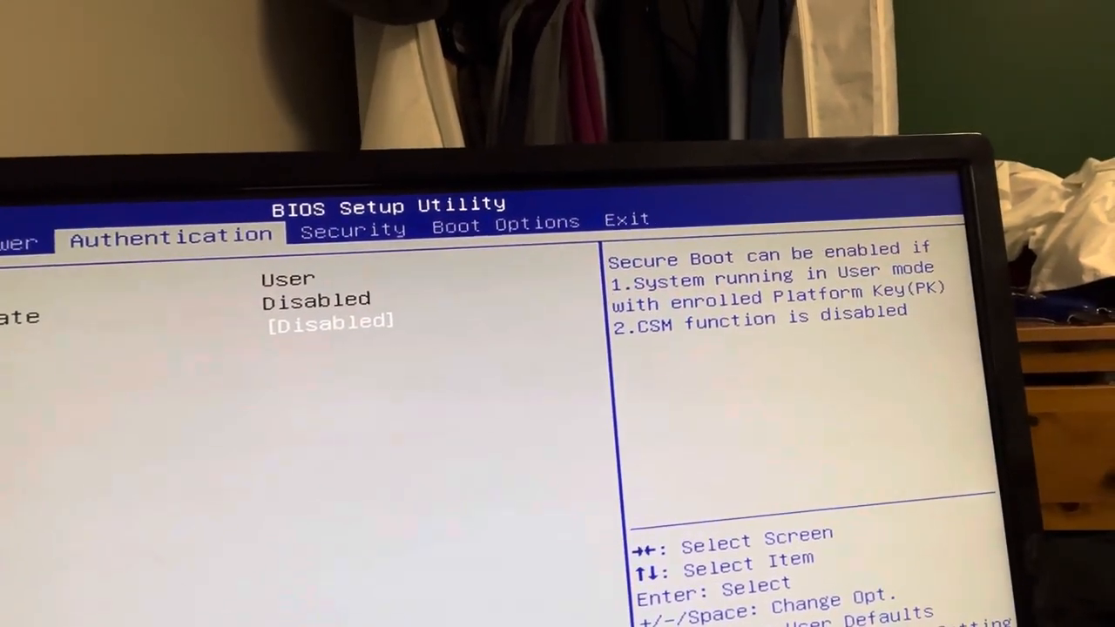
{"action": "key", "text": "Right"}
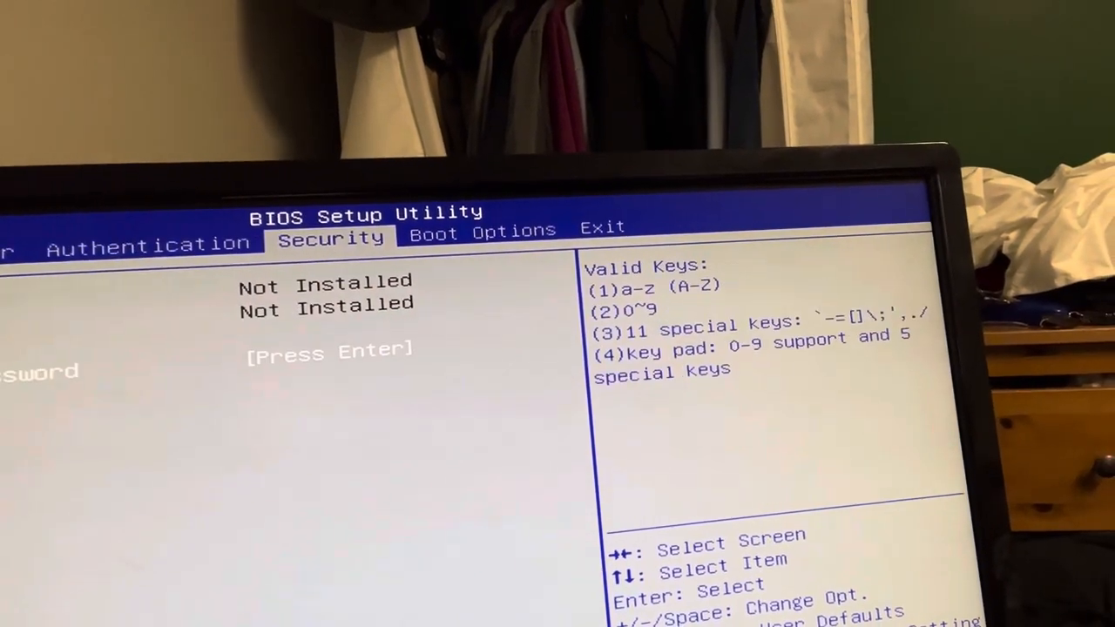